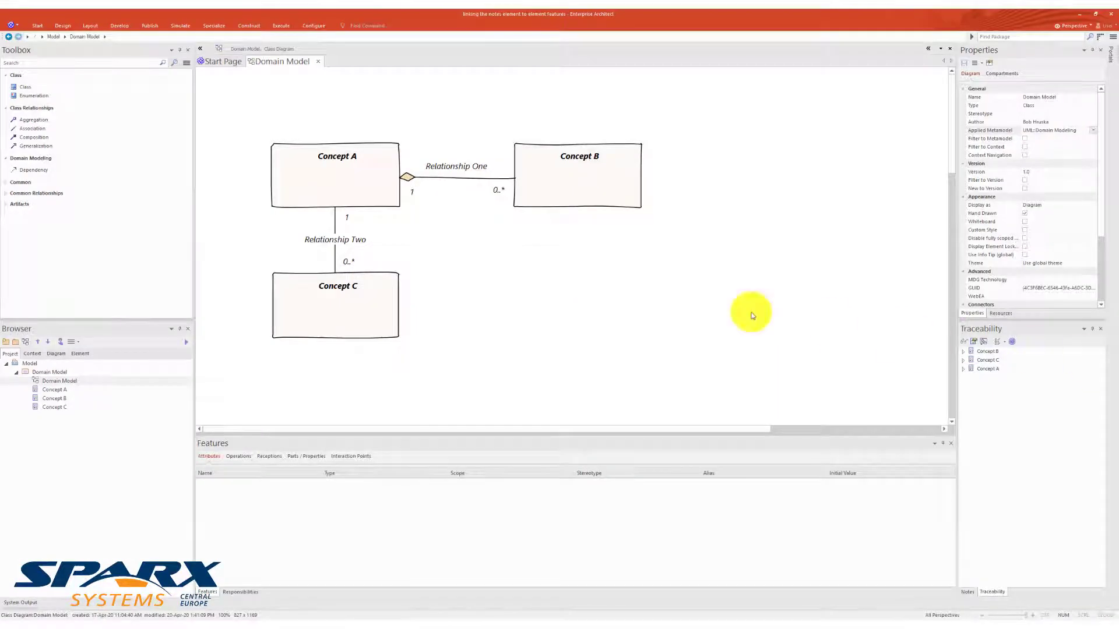
pyautogui.moveTo(7, 214)
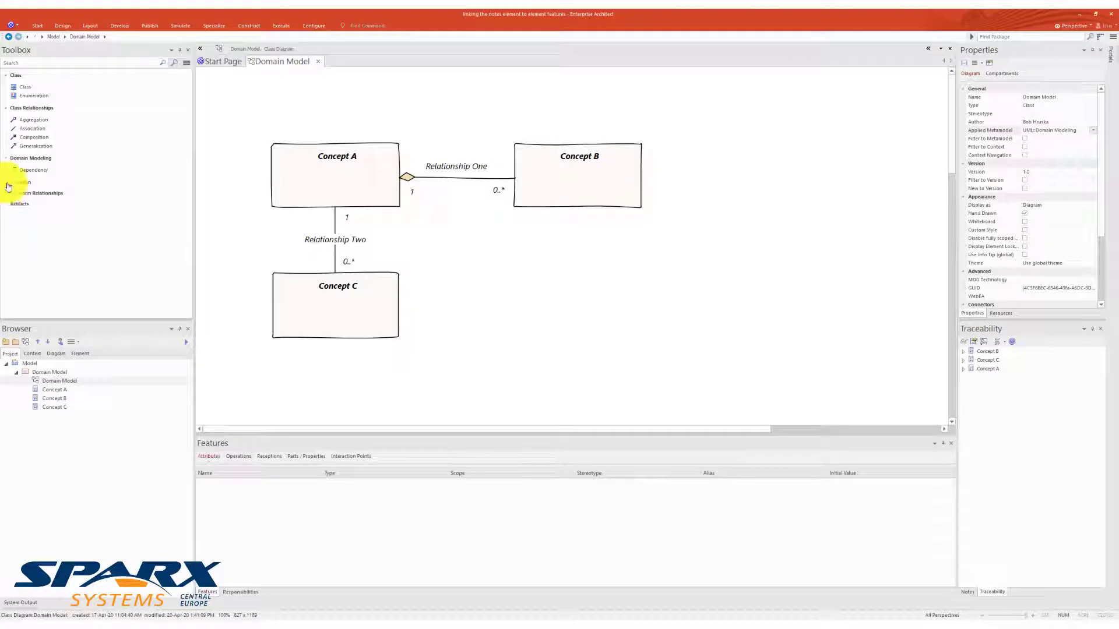
# - Add a note element to the diagram and type 'This' into it
pyautogui.click(22, 182)
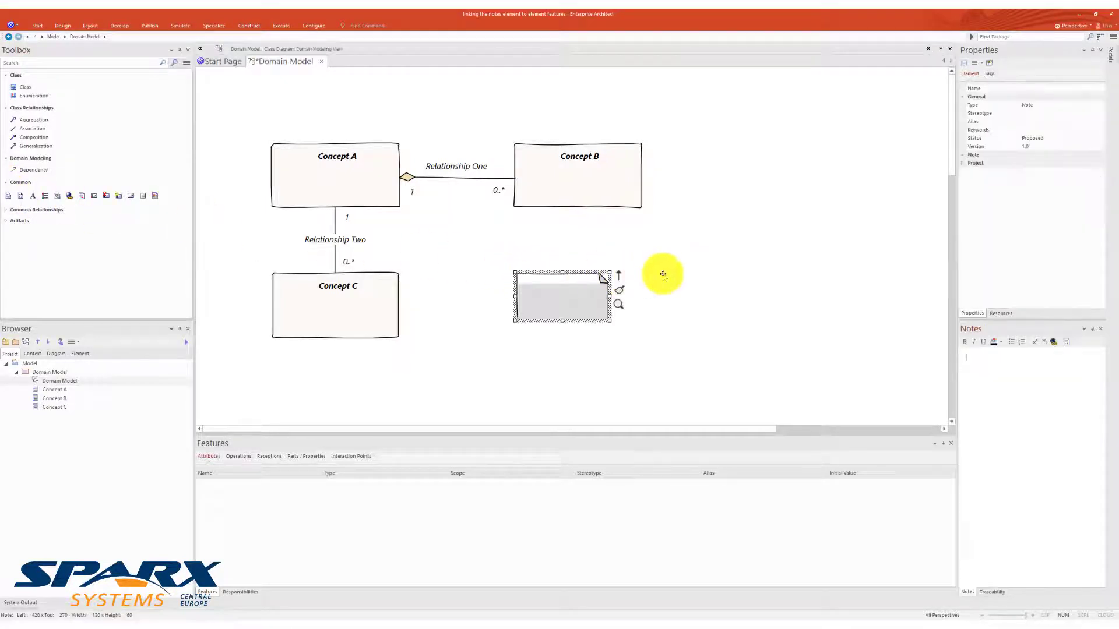
pyautogui.write('This is a no')
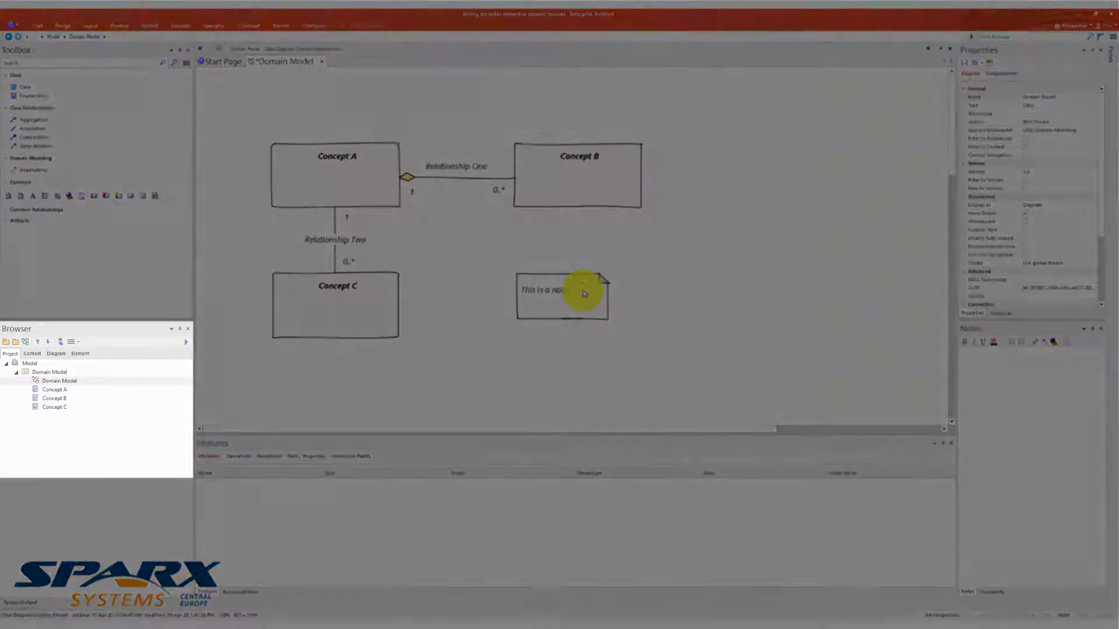
# - Position the note beside Concept B, attached by a dashed note link
pyautogui.click(577, 292)
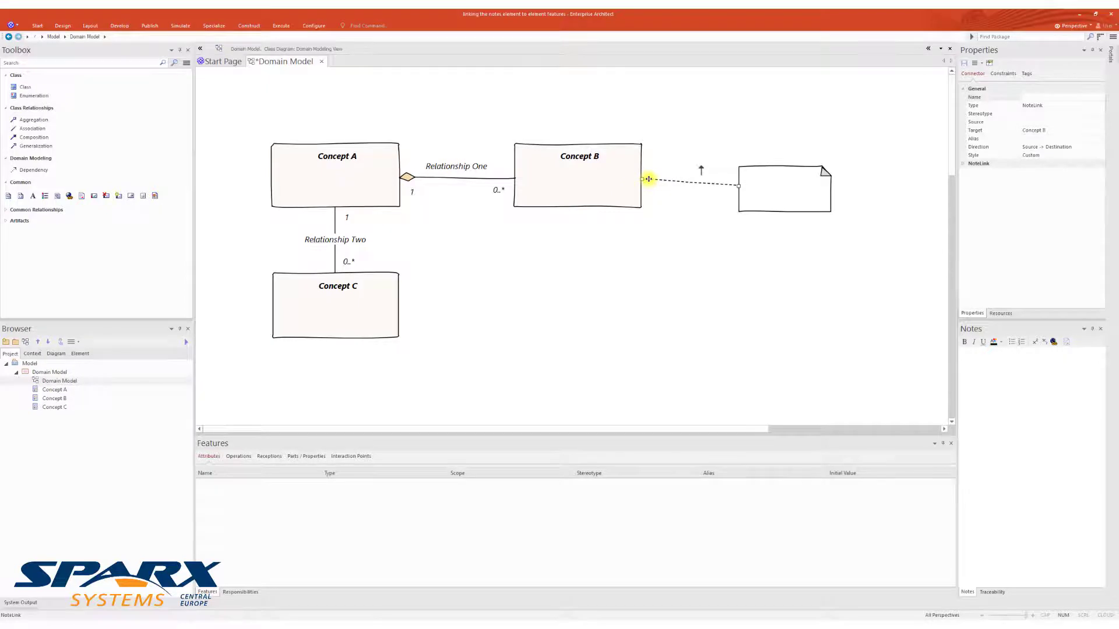
# - Link the note connector to Concept B's Element Note feature
pyautogui.rightClick(648, 179)
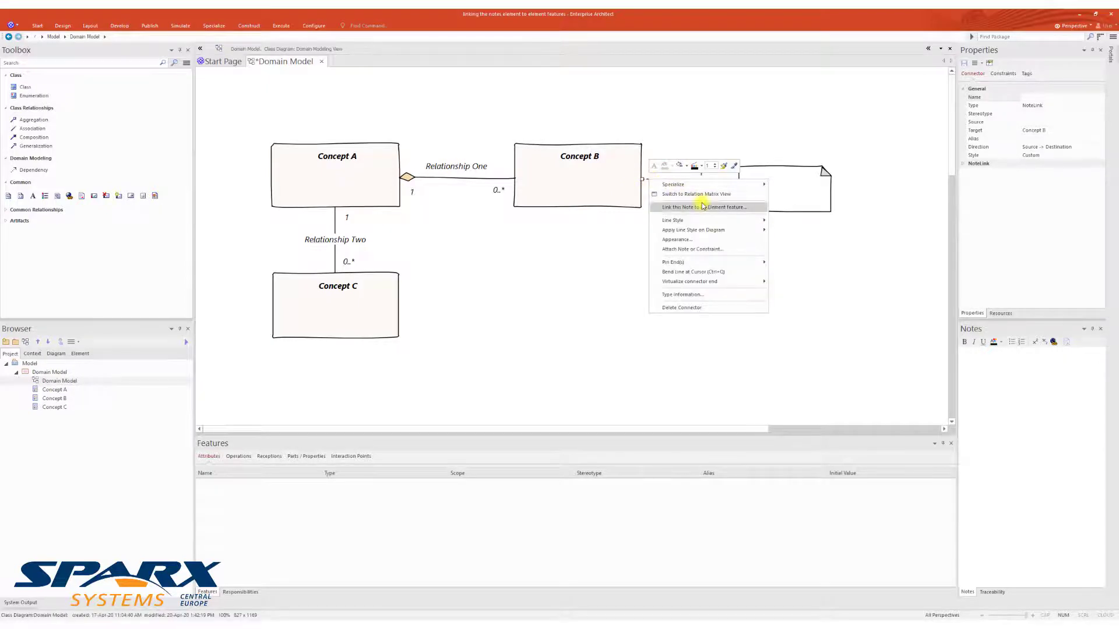
pyautogui.moveTo(749, 207)
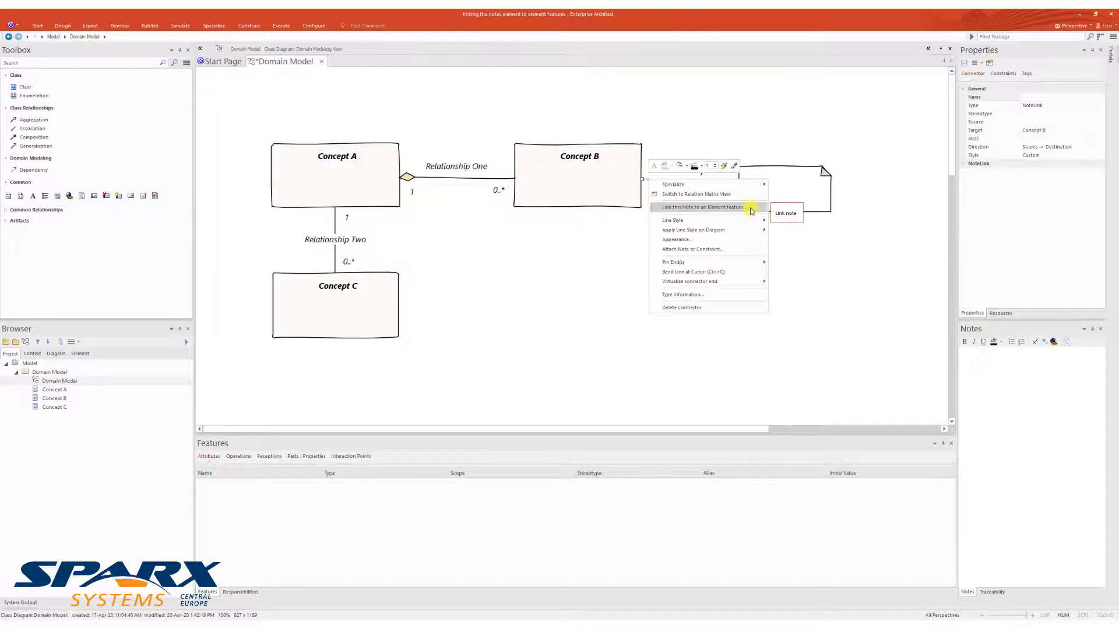
pyautogui.click(703, 207)
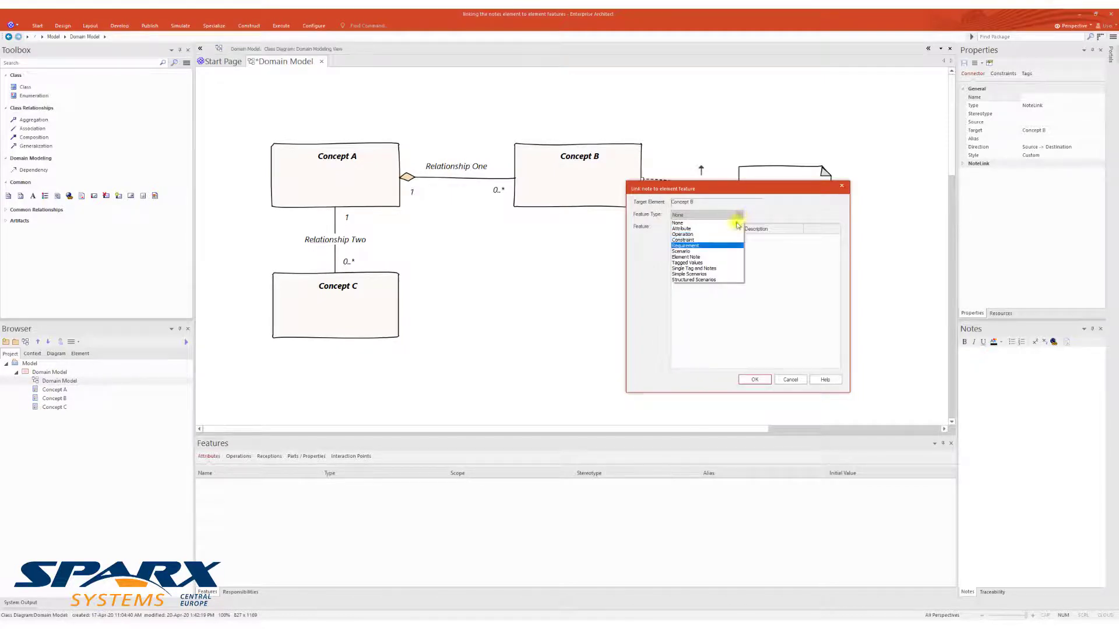
pyautogui.moveTo(716, 274)
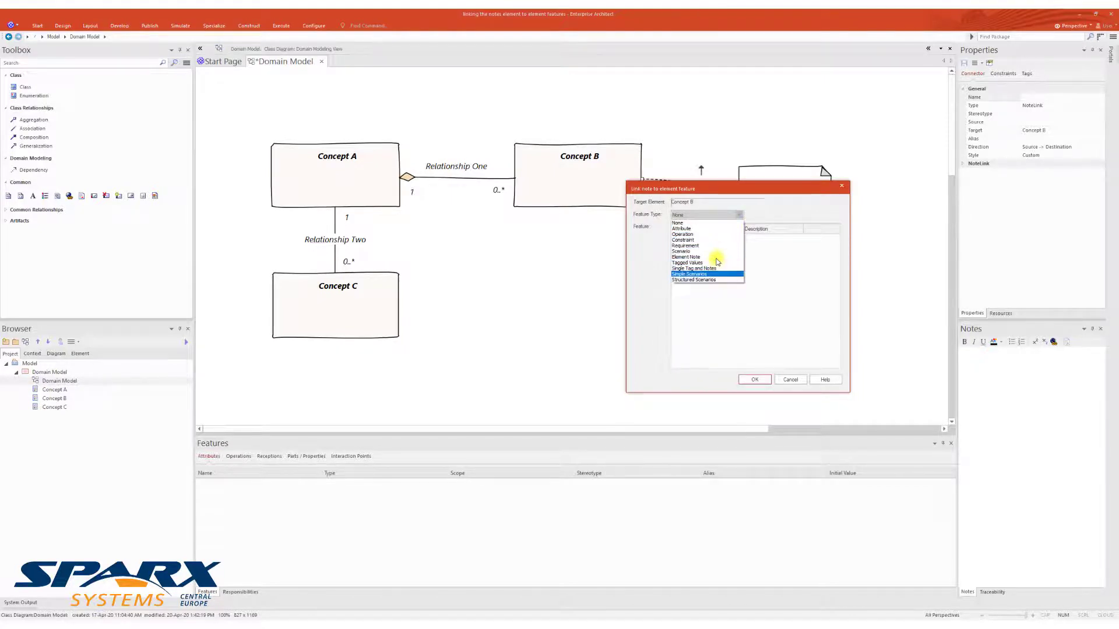
pyautogui.click(685, 258)
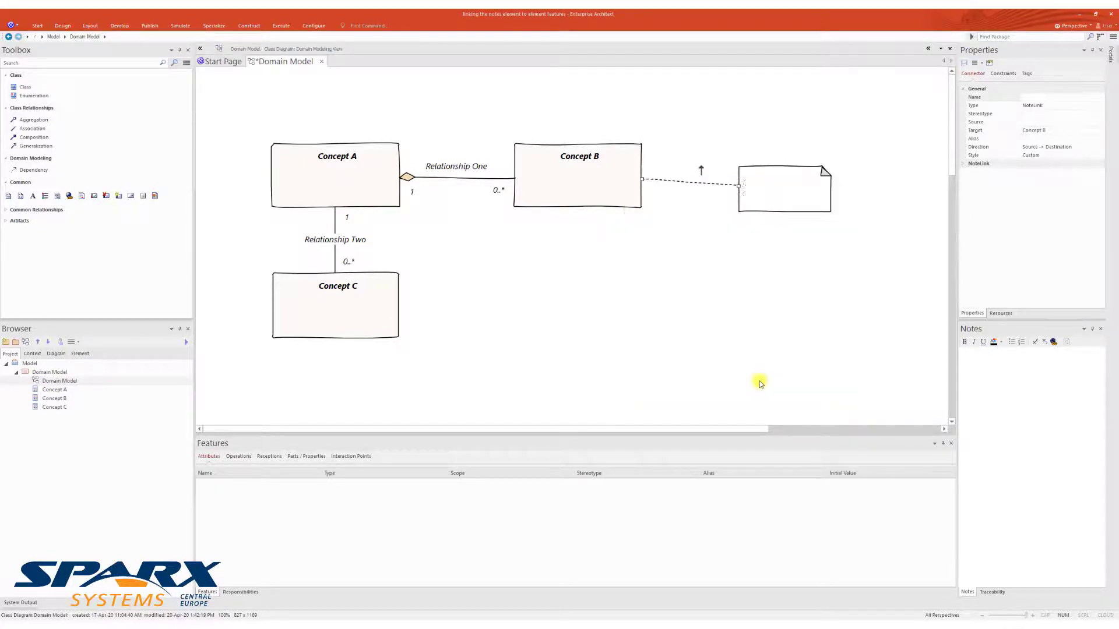
# - Check the note shows Concept B's notes and dismiss the cannot-be-edited warning
pyautogui.click(783, 188)
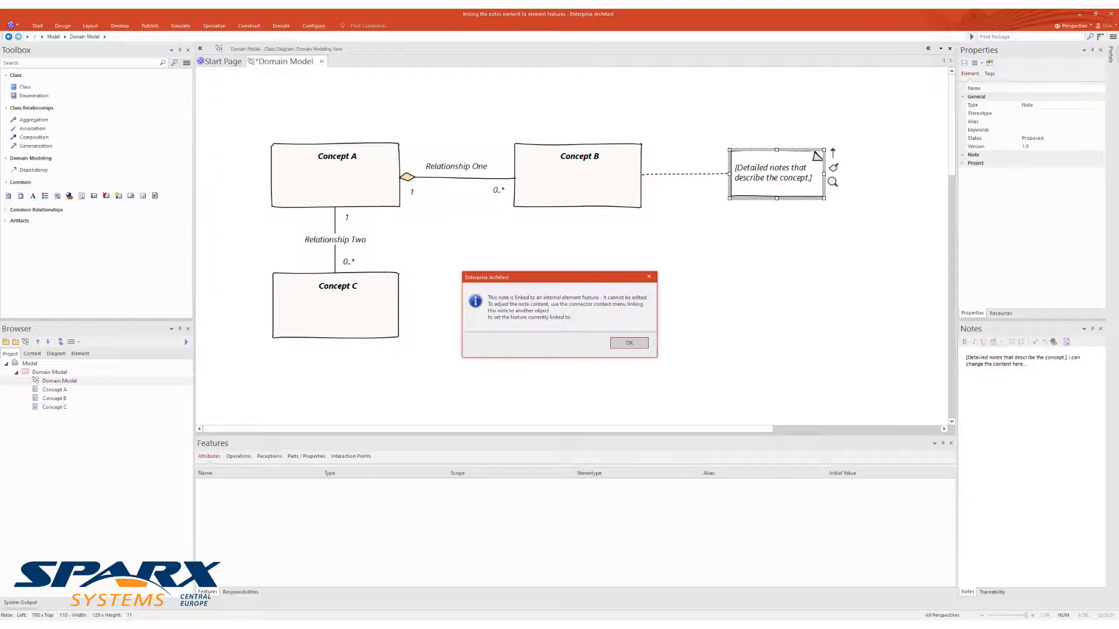
pyautogui.moveTo(651, 321)
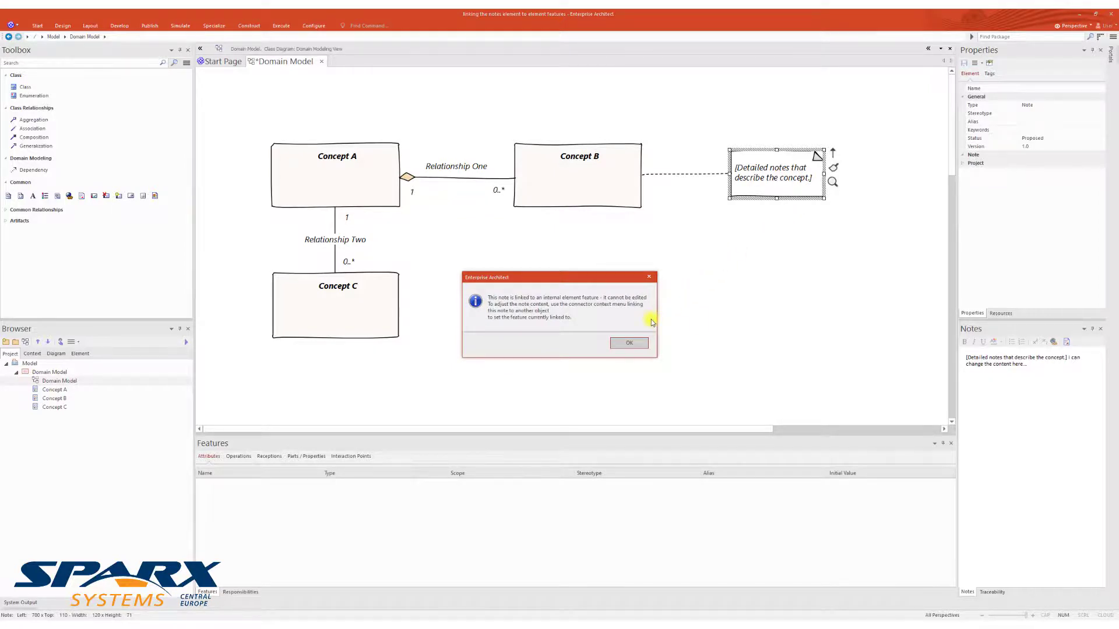
pyautogui.click(629, 343)
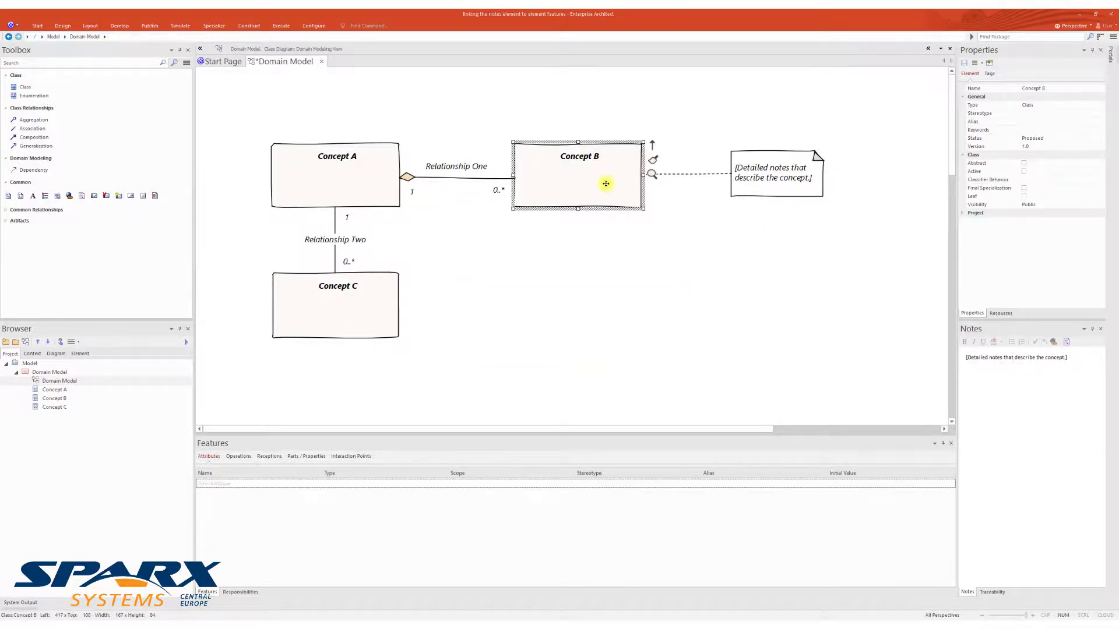
# - Append 'I can change the content here...' to Concept B's notes and confirm
pyautogui.doubleClick(581, 175)
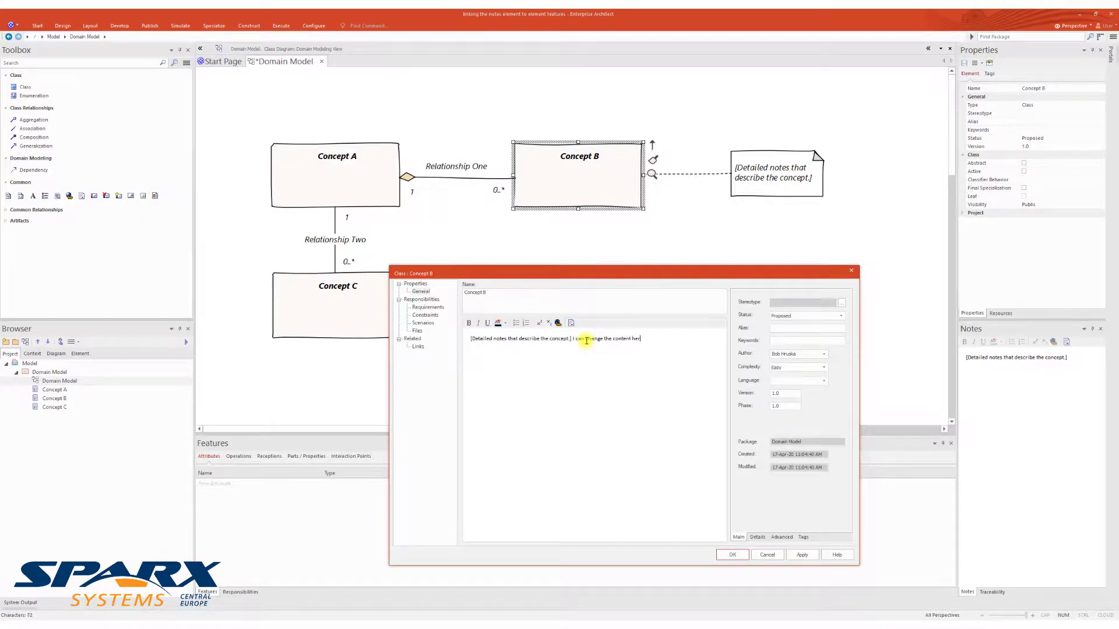
pyautogui.click(731, 554)
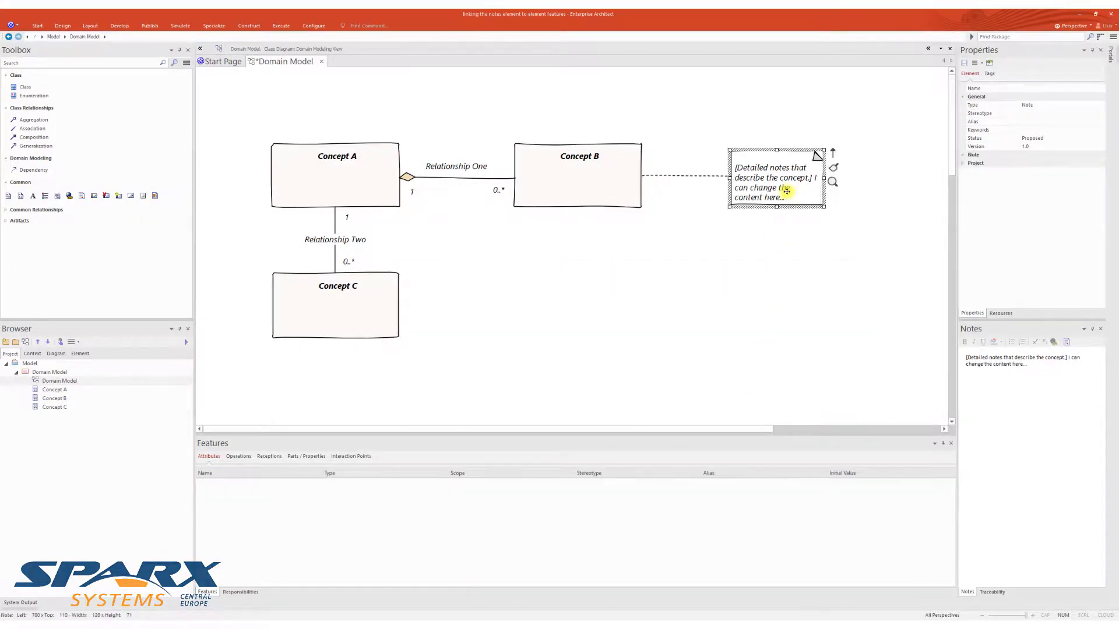